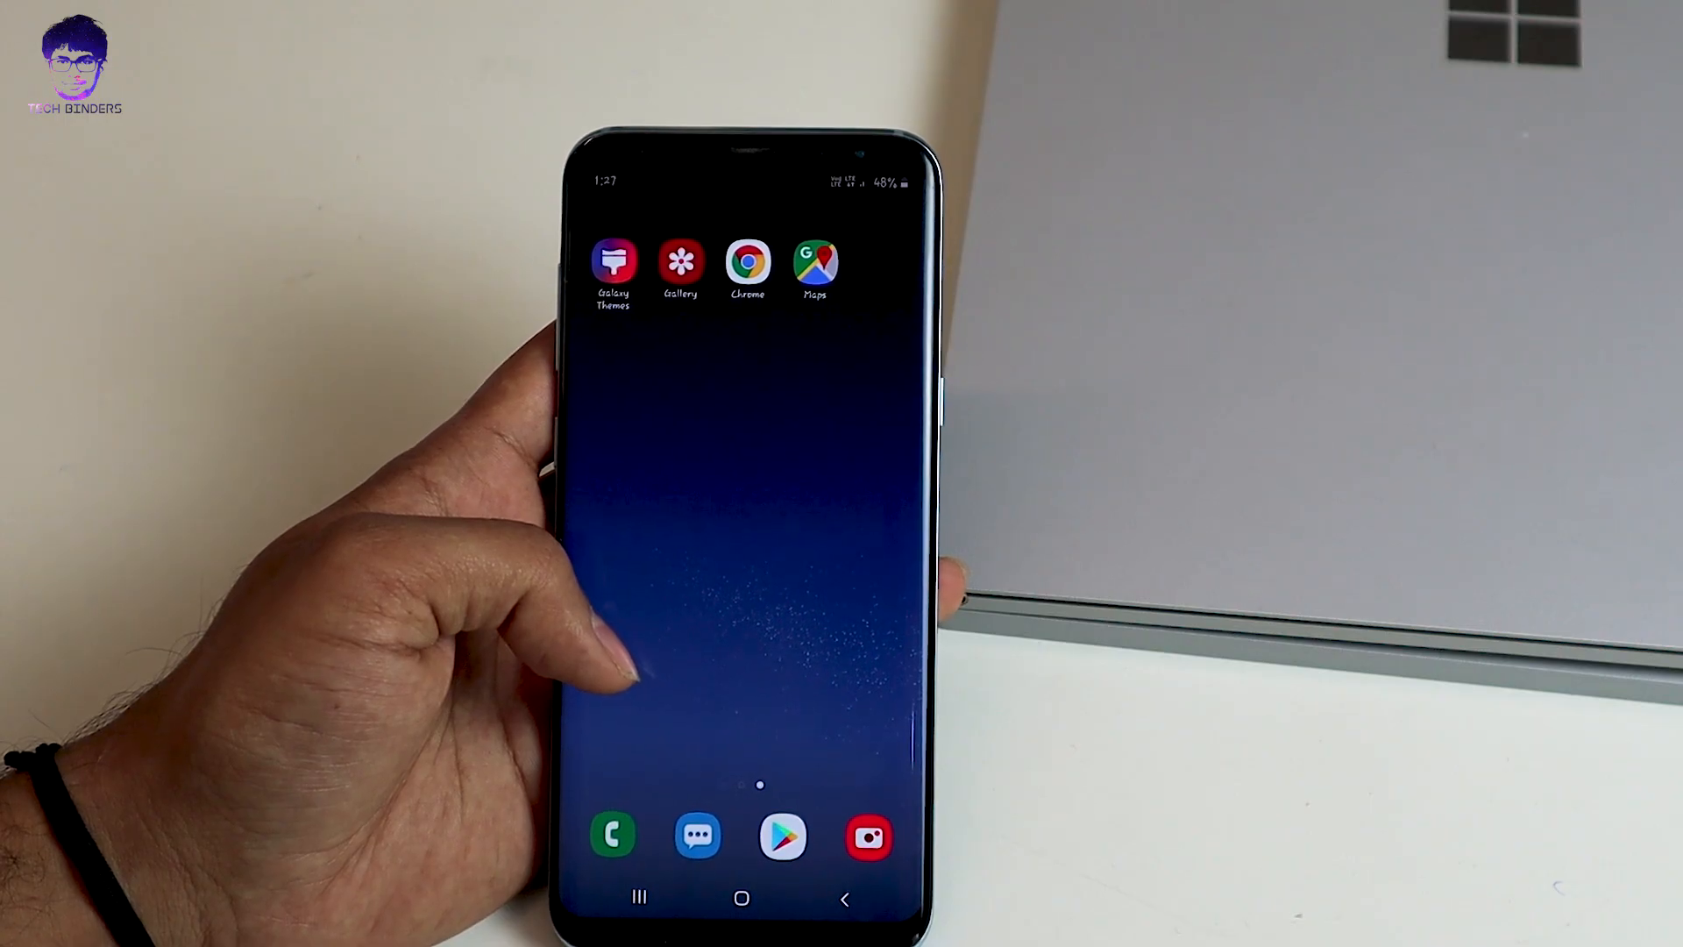
Step: Open My Files to locate the update zip in Internal storage > MEGA > MEGA Downloads
left_click(742, 898)
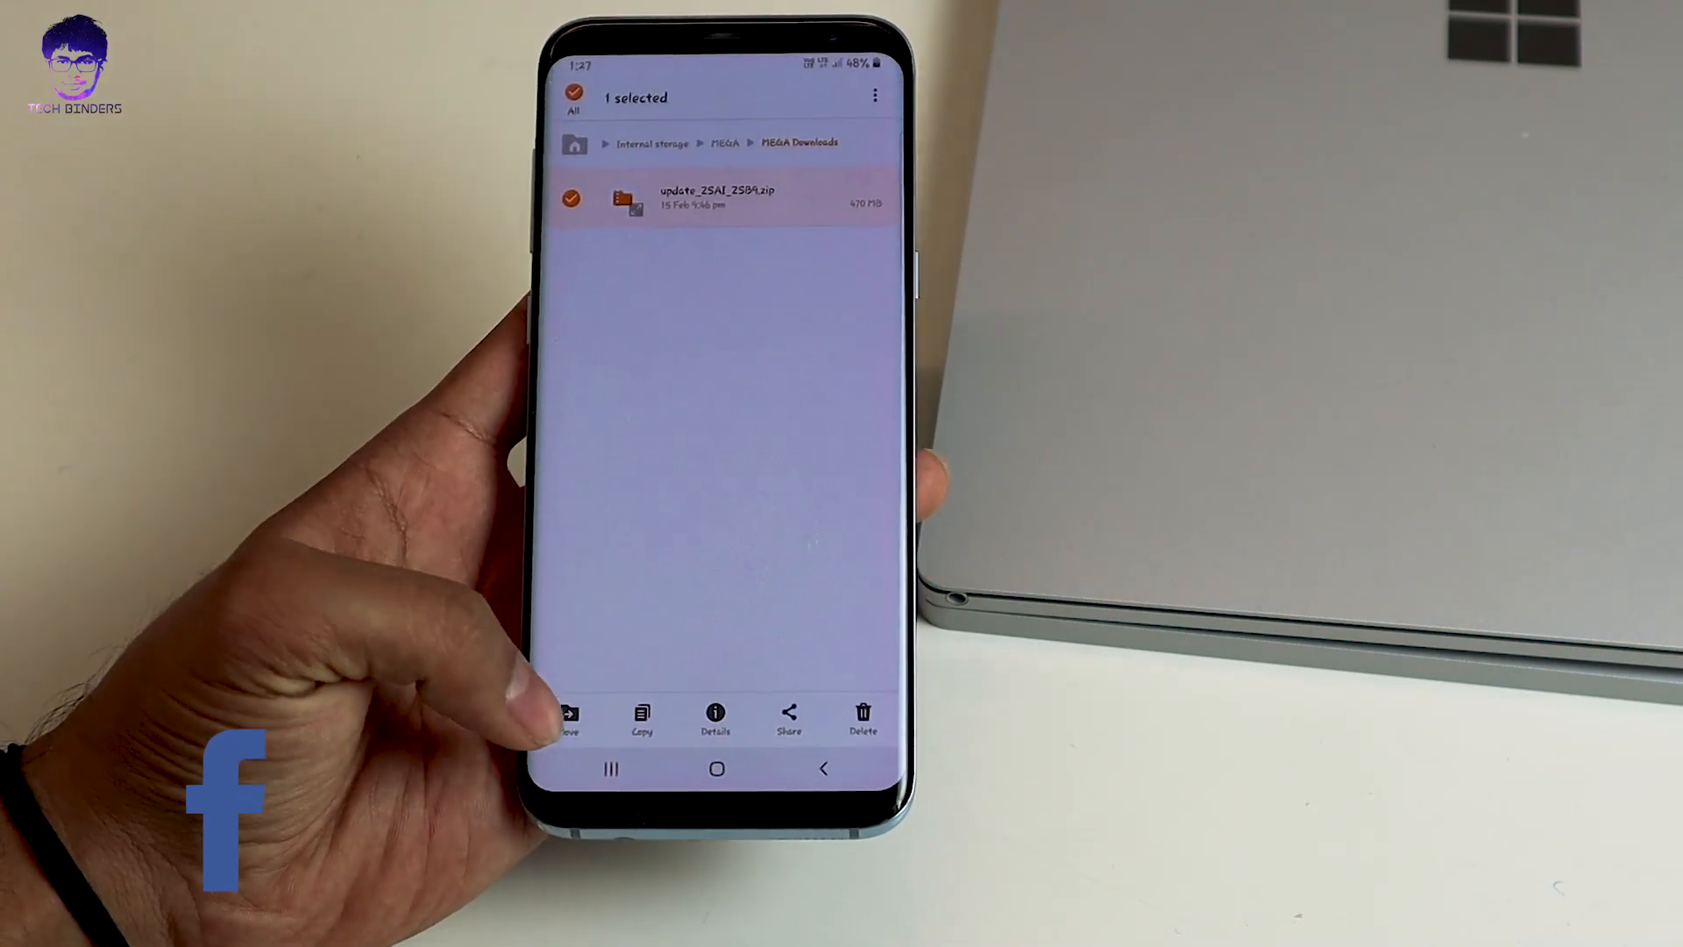
Step: Move the selected update zip, heading back to the storage list to pick the SD card
left_click(569, 717)
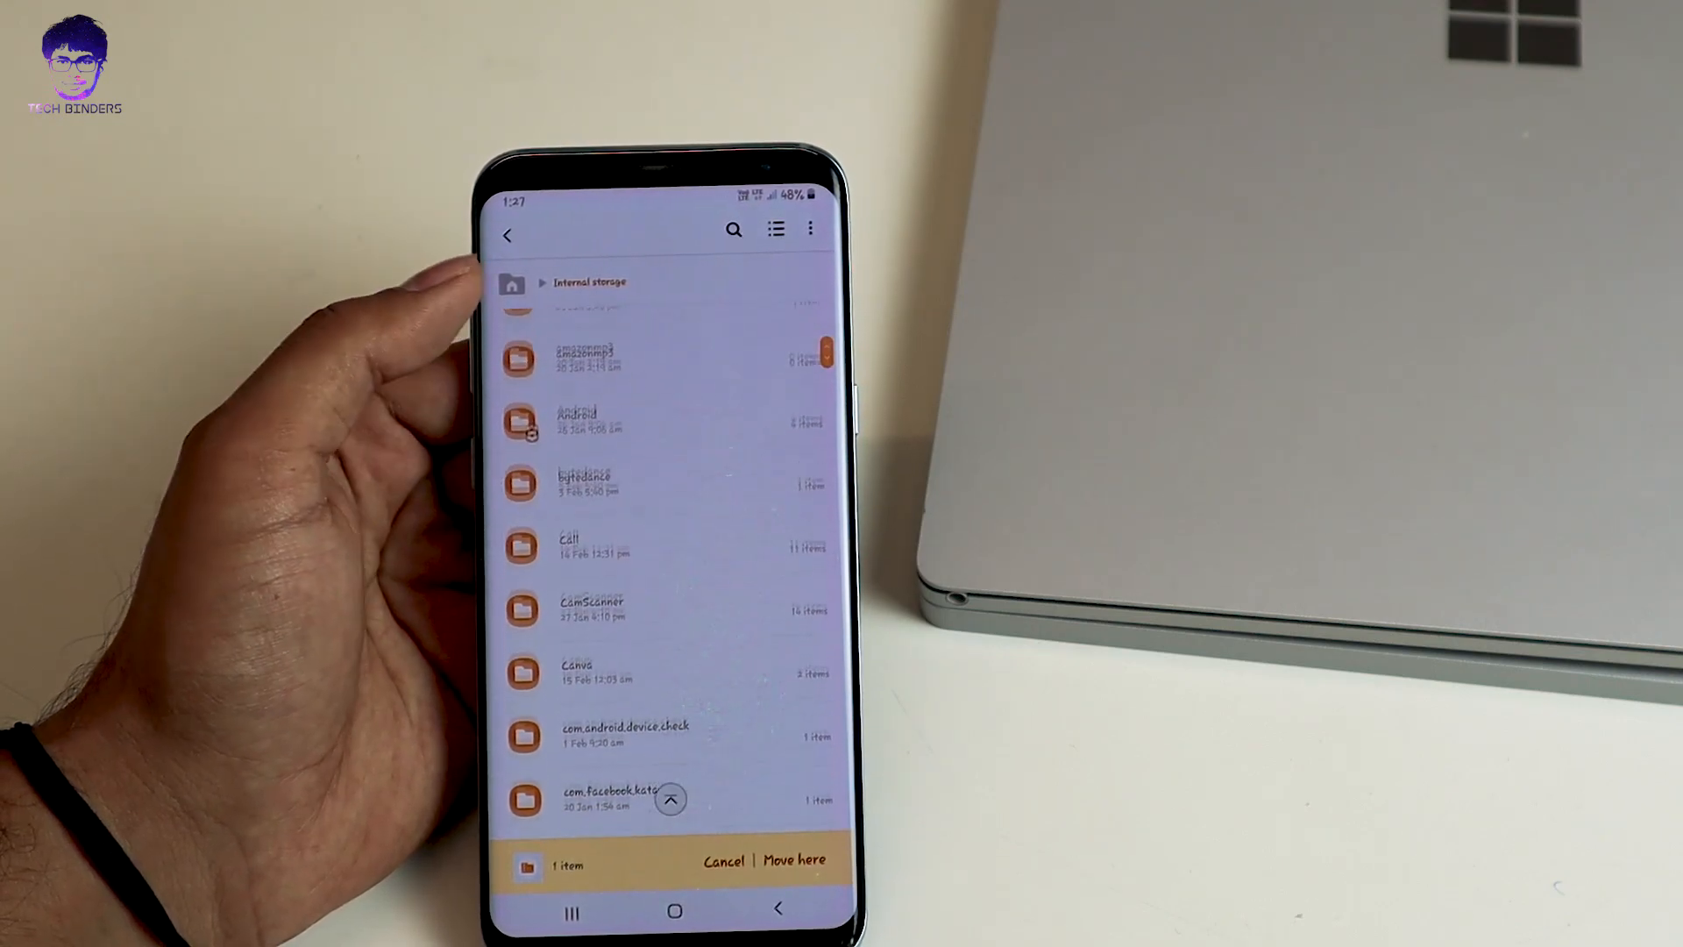
left_click(506, 234)
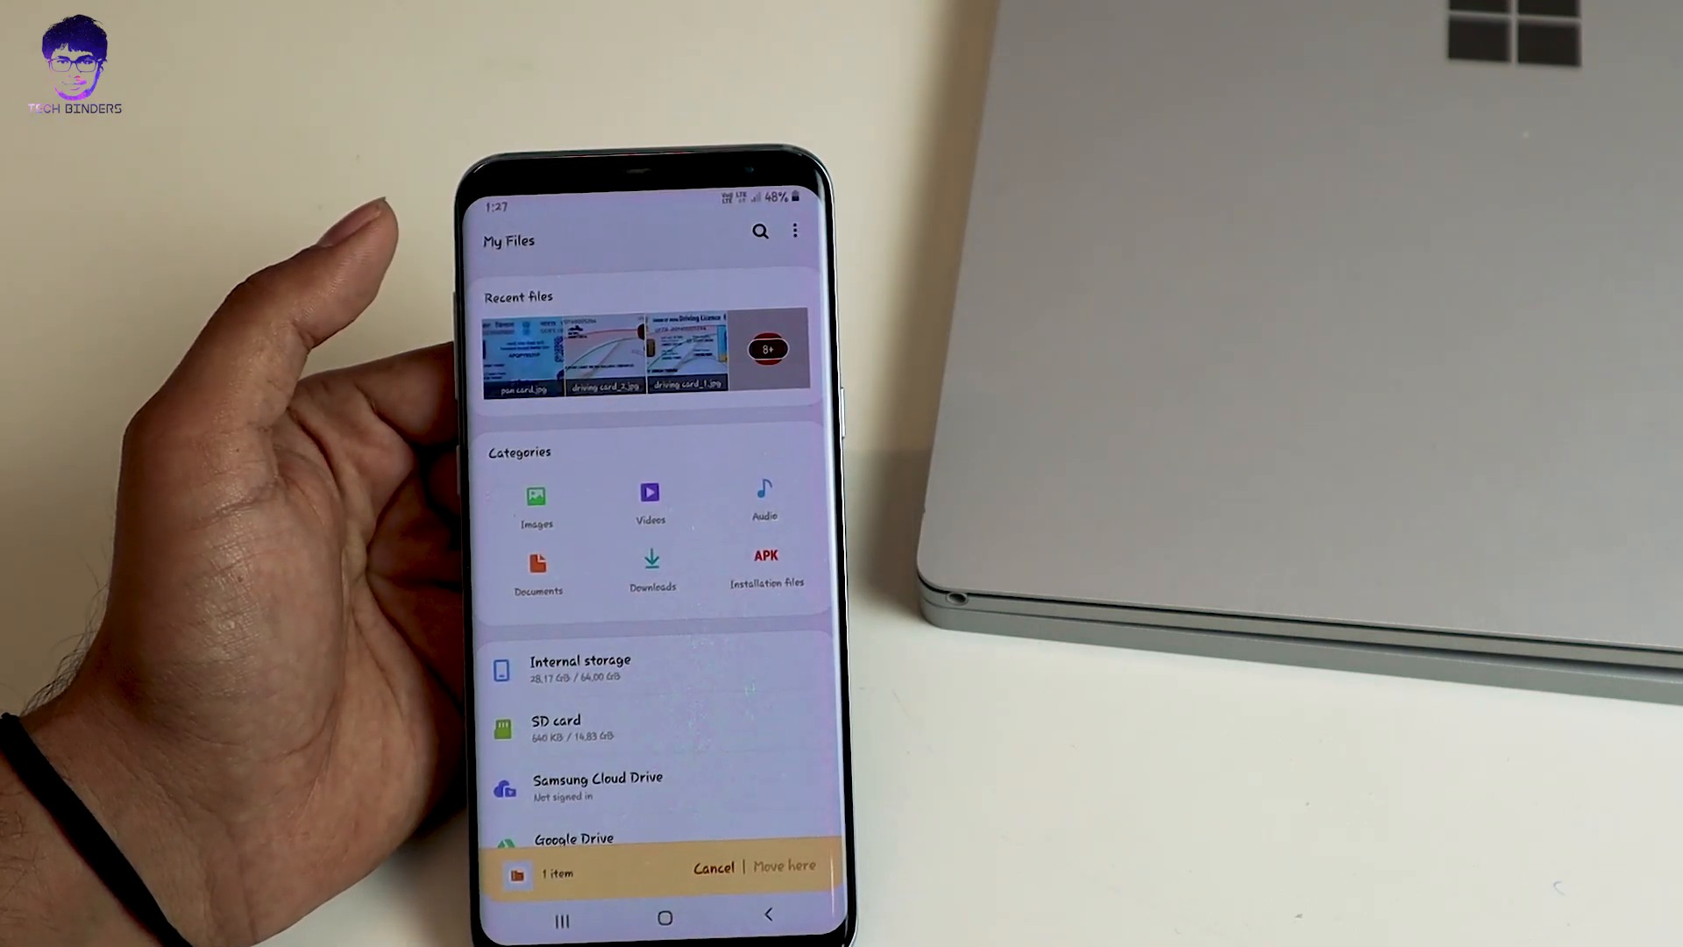
scroll("down", 3)
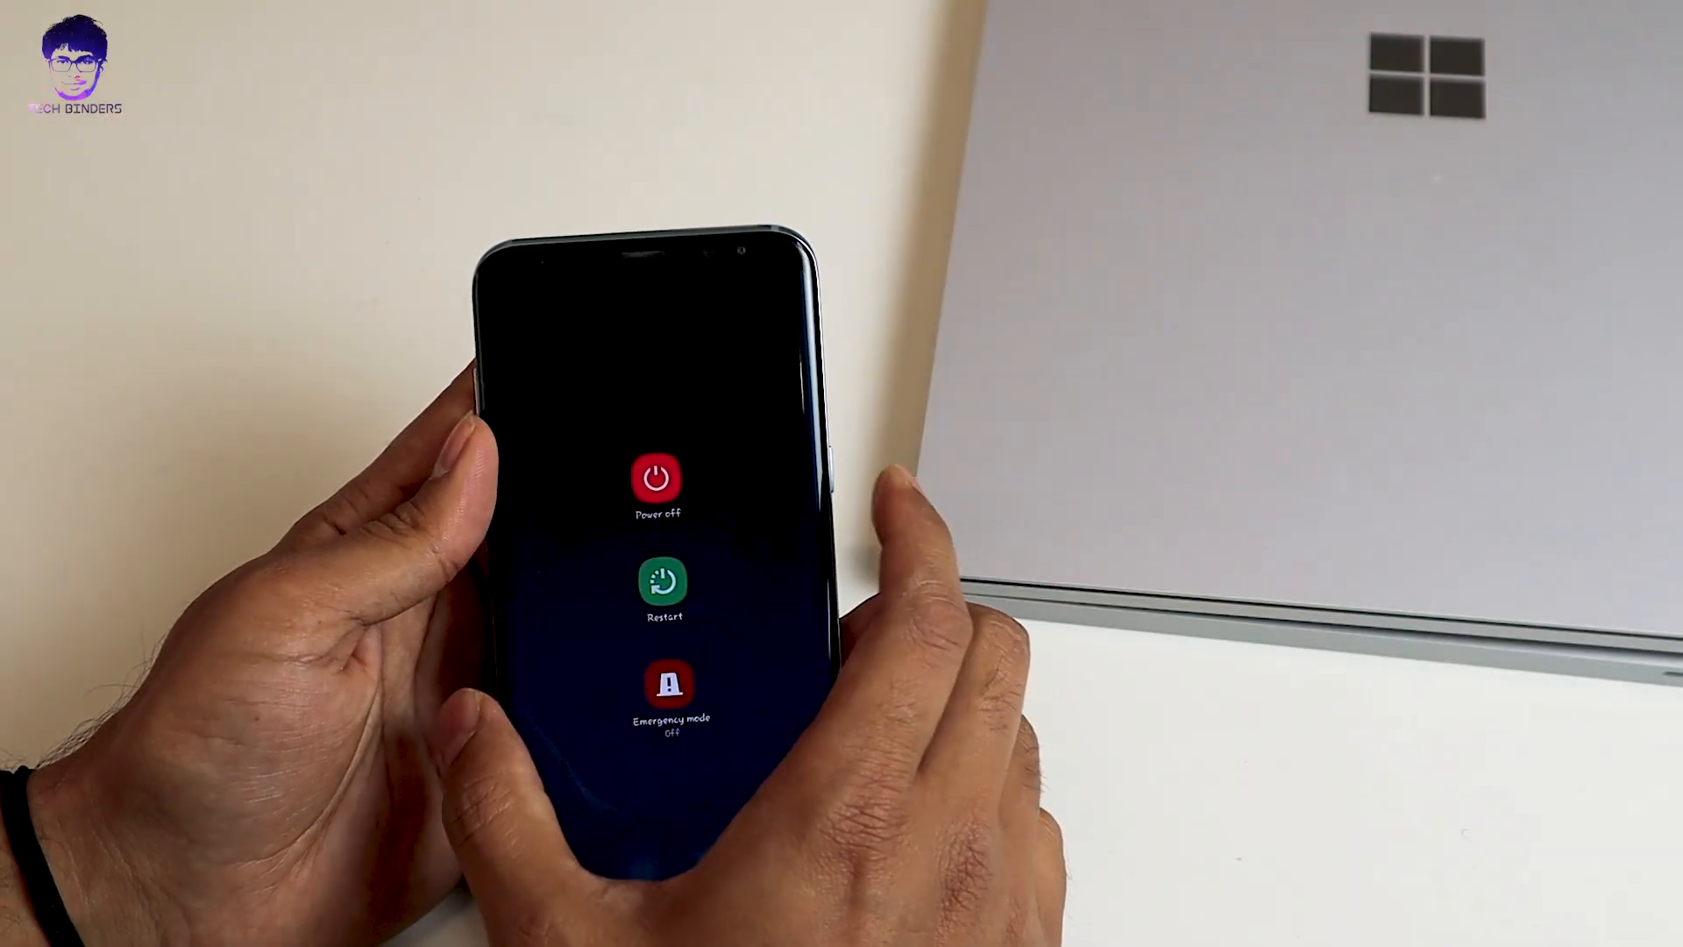
Step: Power off the phone, boot into Android Recovery, and step down through its options
left_click(656, 479)
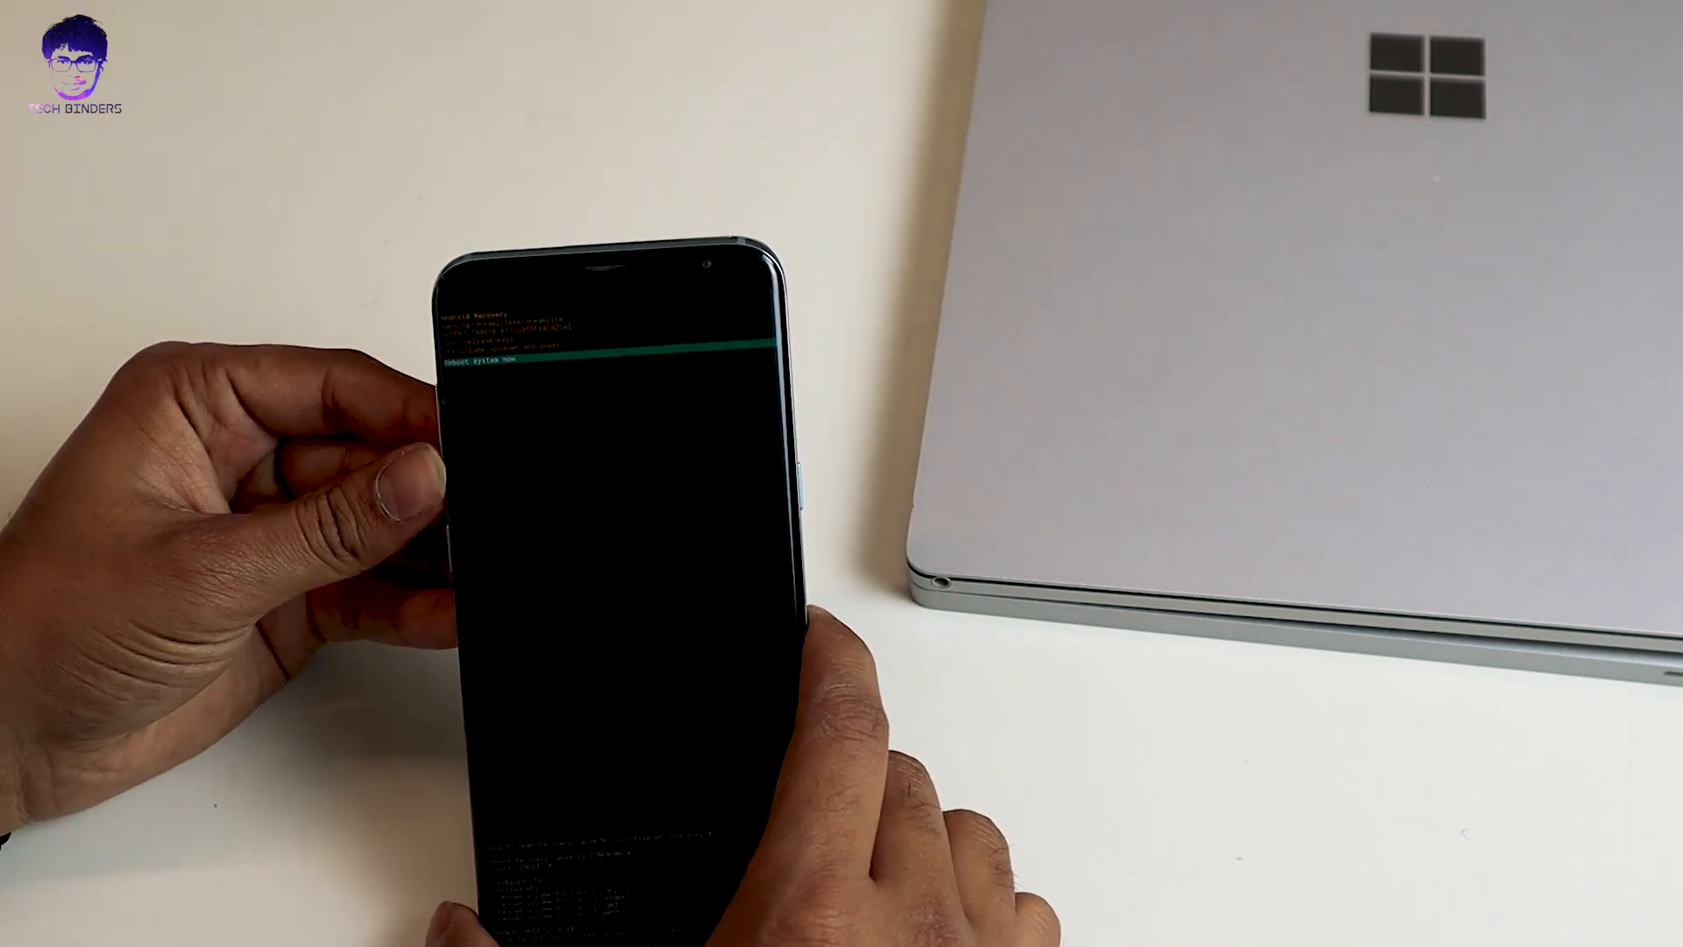
key("volumedown")
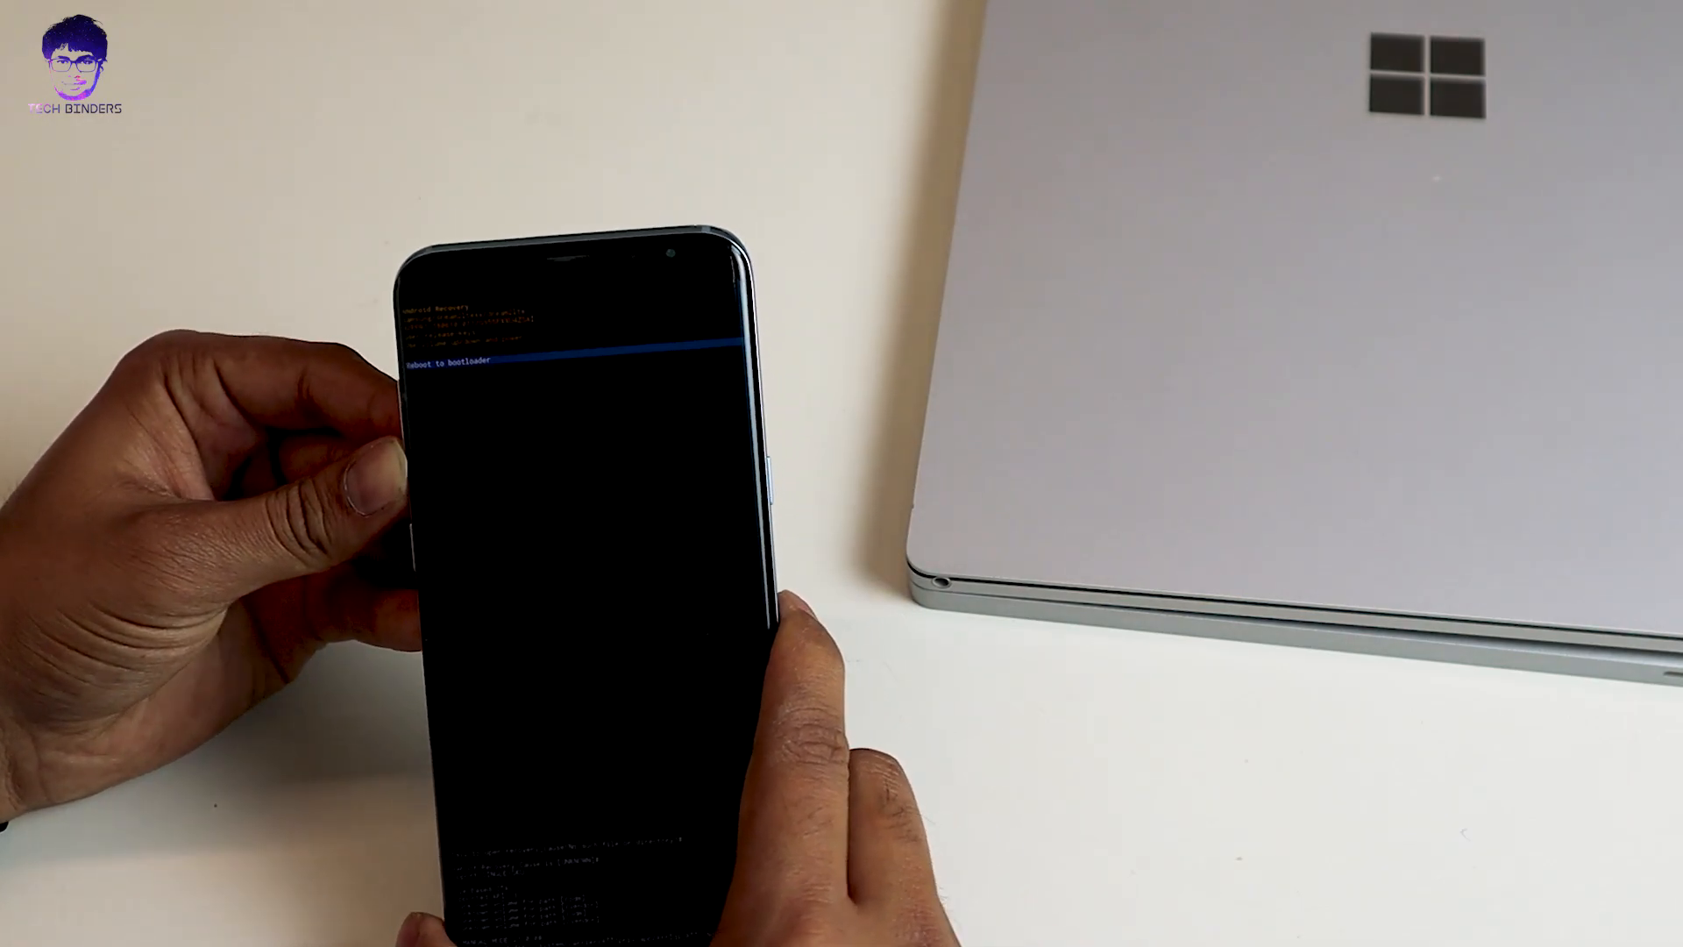